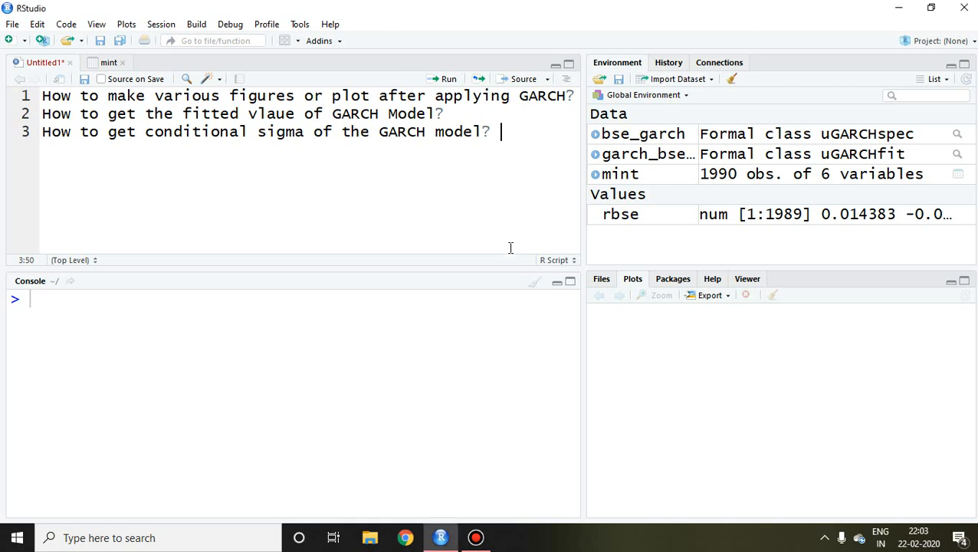
pyautogui.moveTo(230, 151)
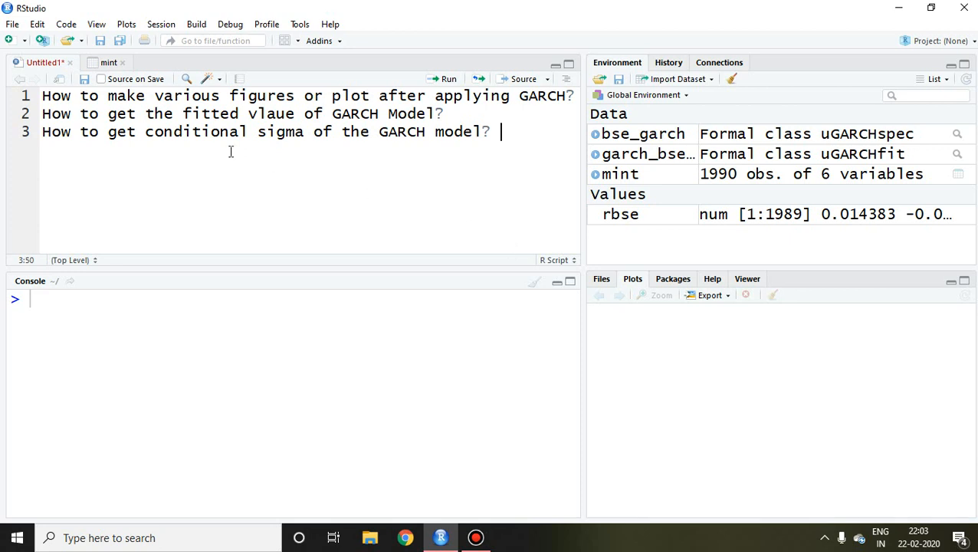
pyautogui.moveTo(258, 102)
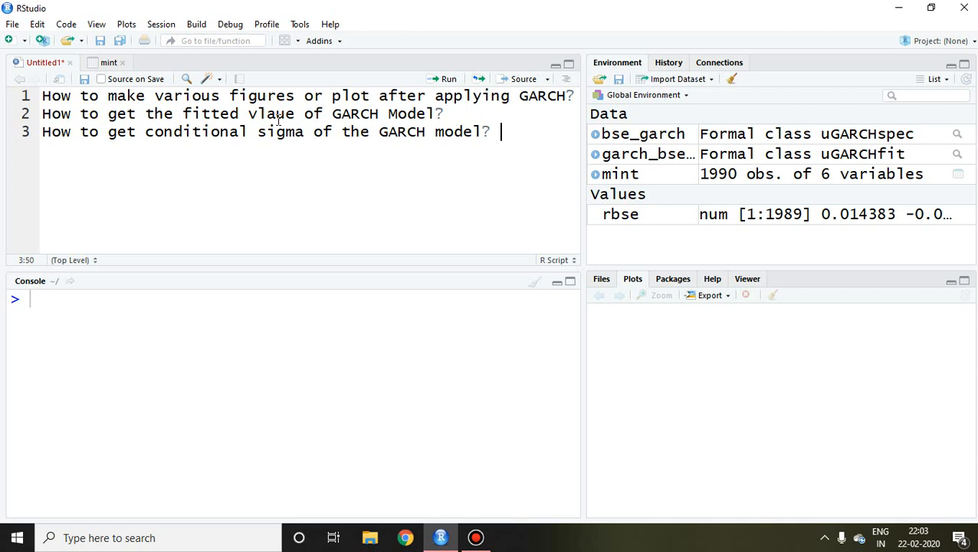
pyautogui.moveTo(135, 161)
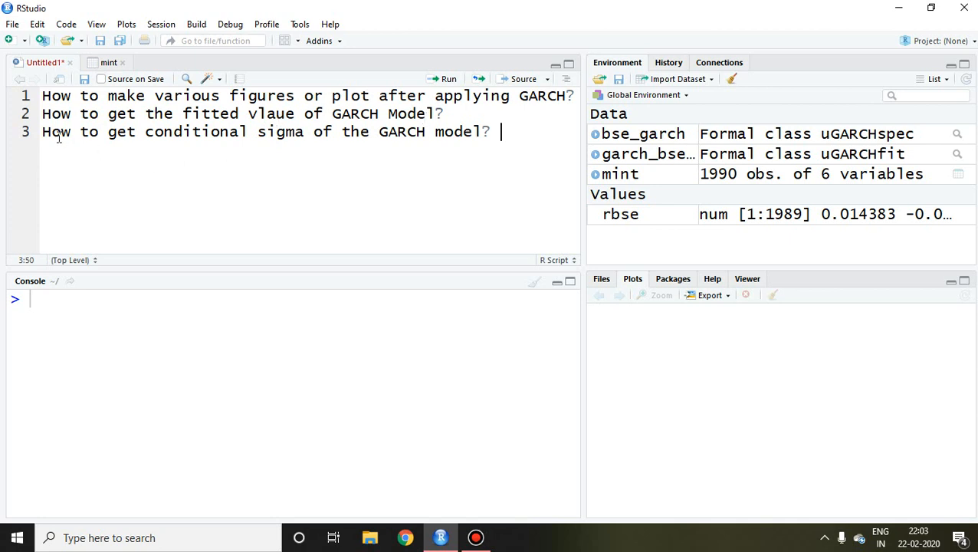
pyautogui.moveTo(328, 132)
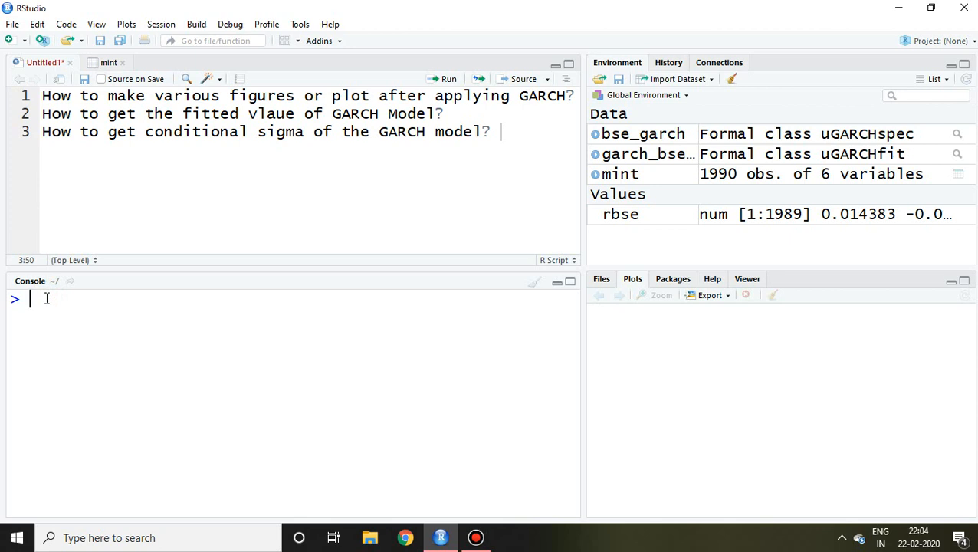
# Enter the fitted model name garch_bse_fit in the console via autocomplete
pyautogui.write('garca')
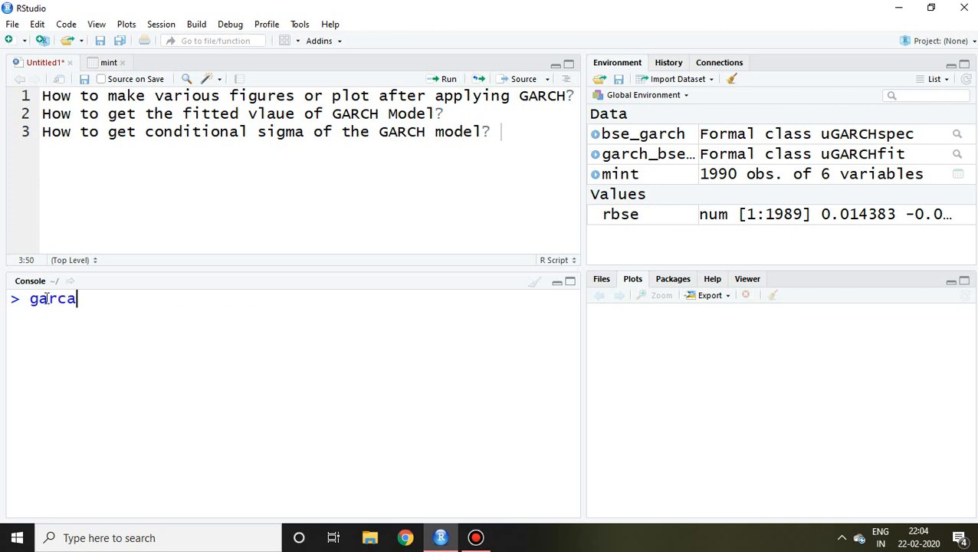
pyautogui.press('BackSpace')
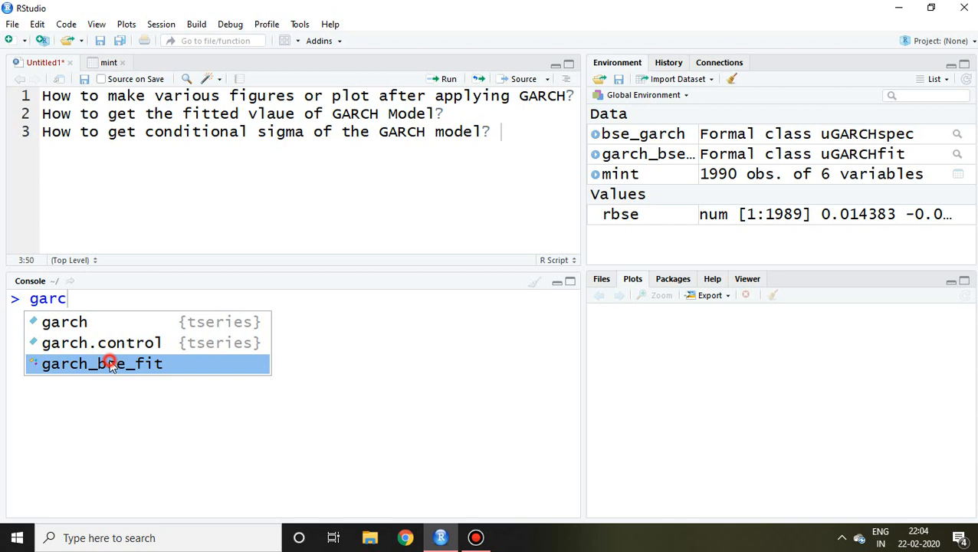
pyautogui.click(103, 364)
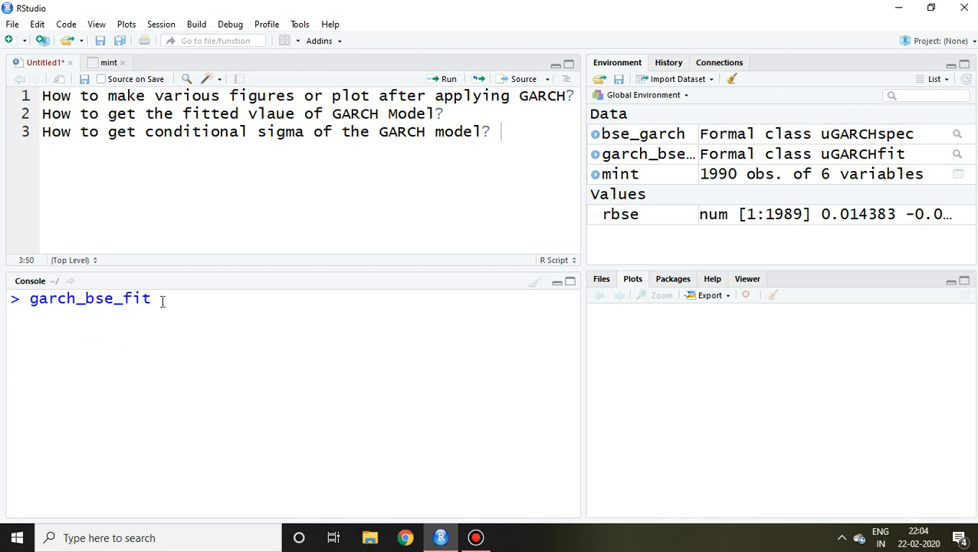
pyautogui.doubleClick(90, 297)
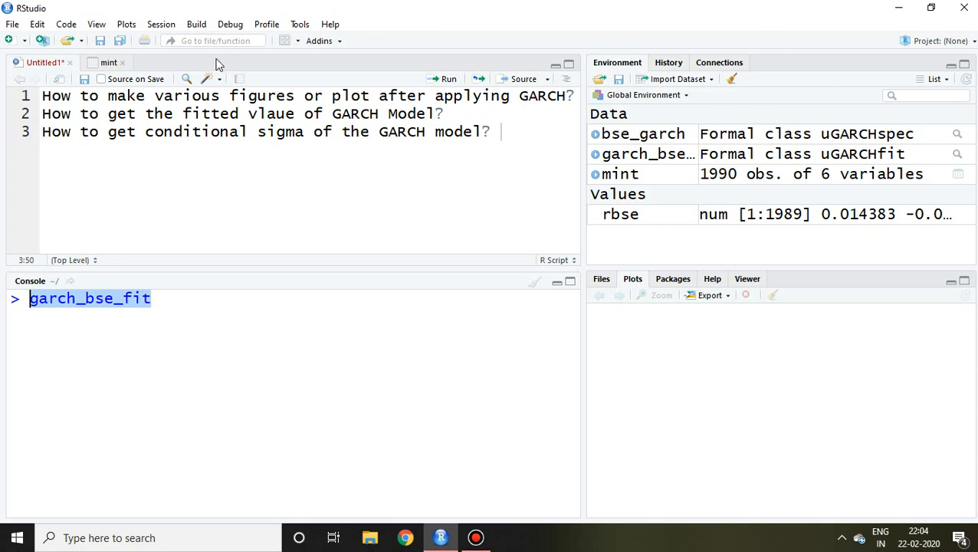
pyautogui.moveTo(154, 95)
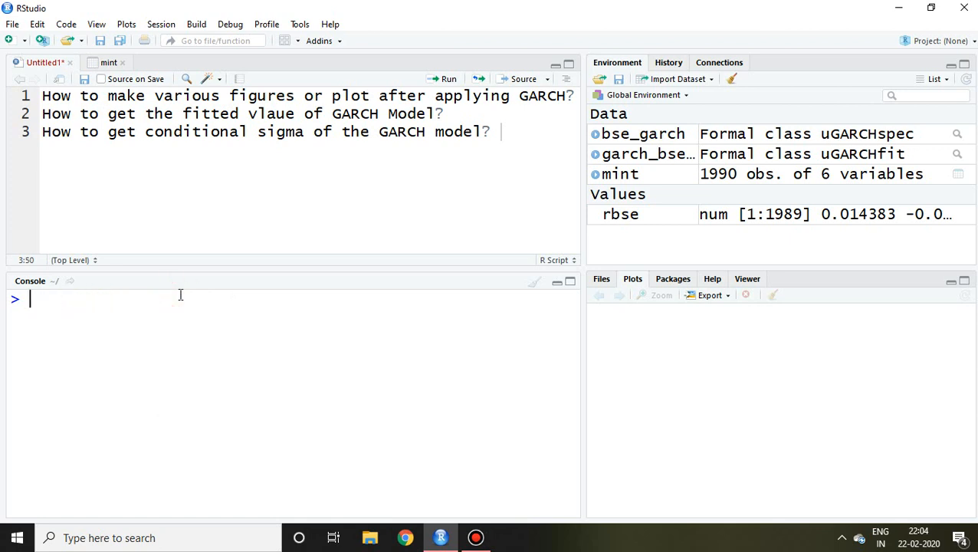
# Run plot(garch_bse_fit) so the console lists the twelve GARCH plot choices
pyautogui.write('plot(')
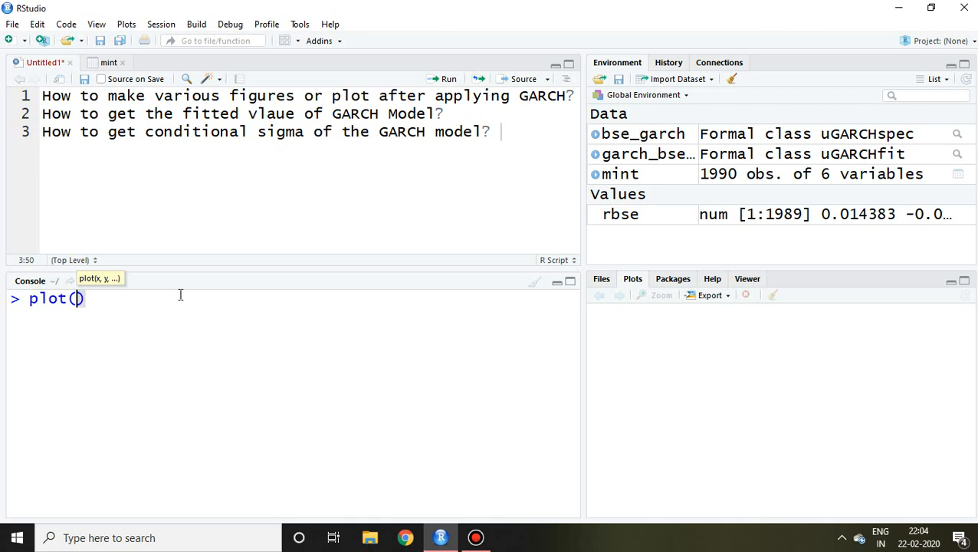
pyautogui.write('garch_bse_fit')
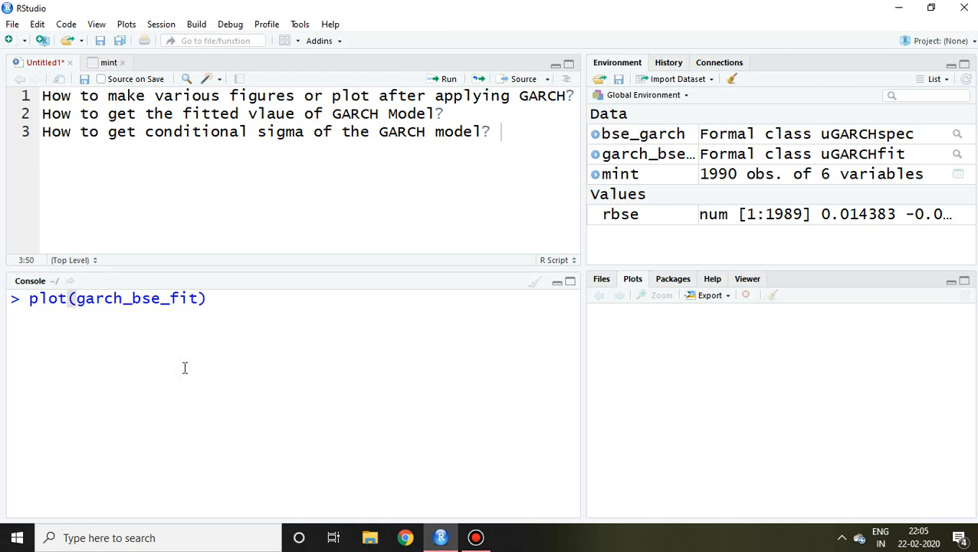
pyautogui.press('enter')
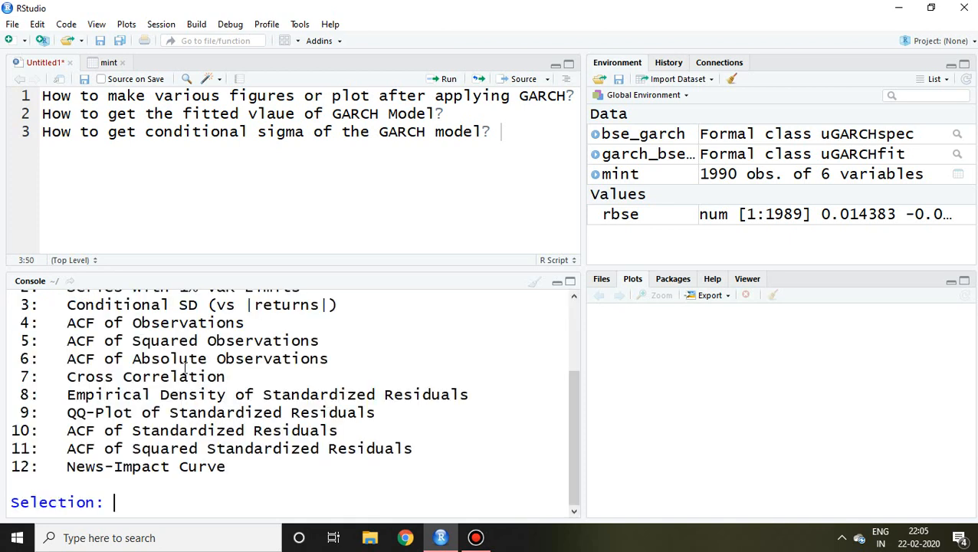
pyautogui.moveTo(579, 284)
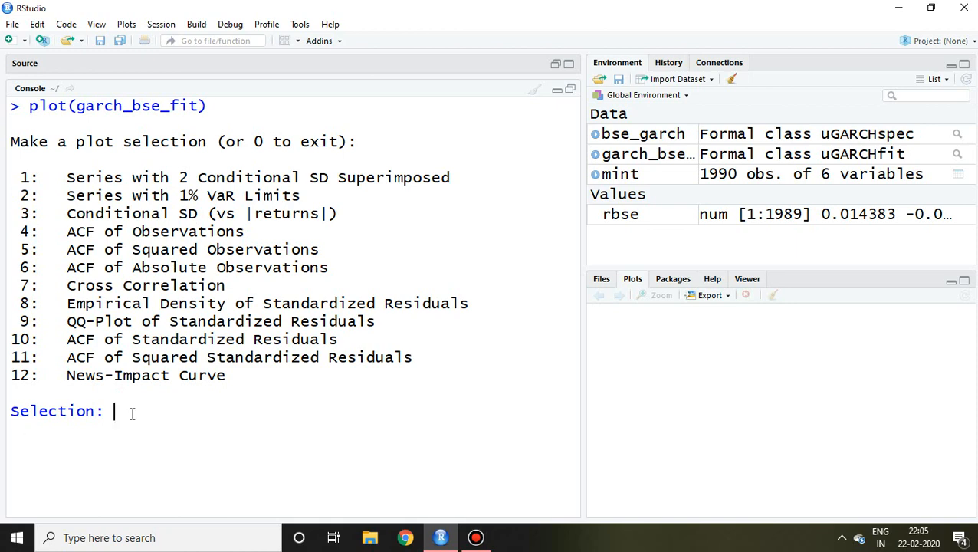
# Choose selection 1 and inspect the Series with 2 Conditional SD Superimposed plot enlarged
pyautogui.write('1')
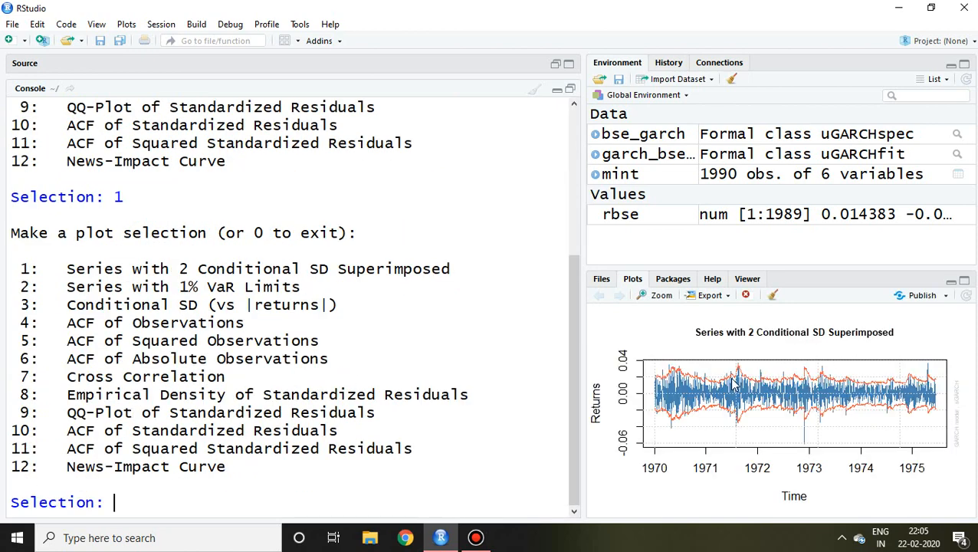
pyautogui.moveTo(789, 392)
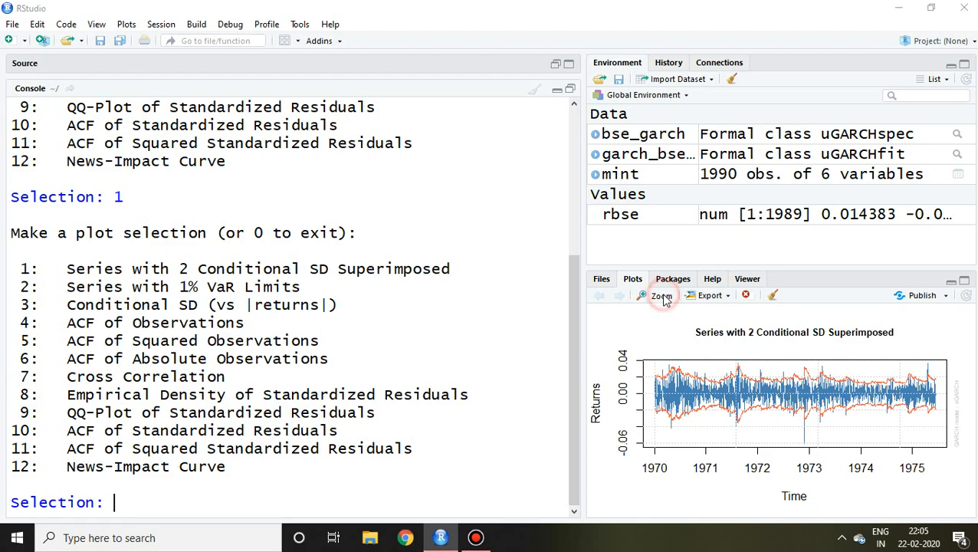
pyautogui.click(660, 294)
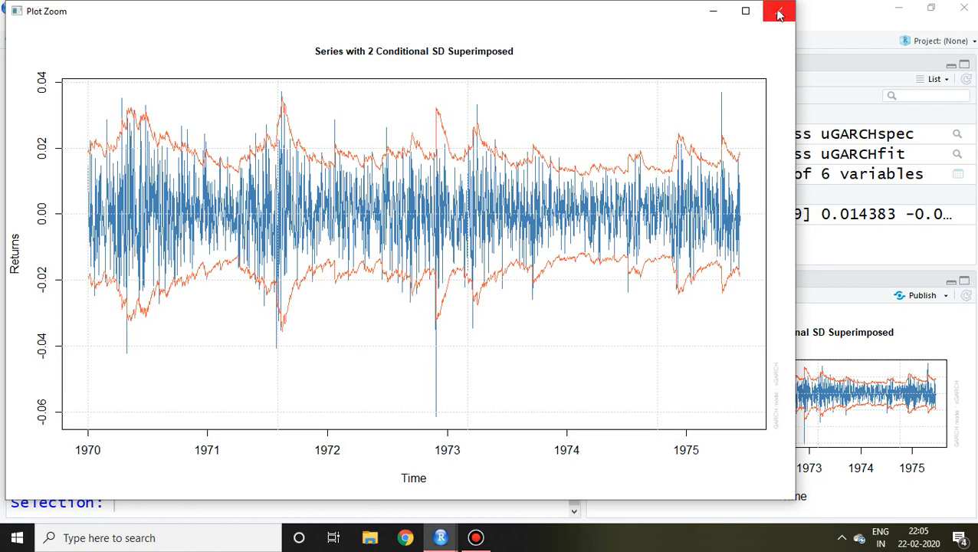
pyautogui.click(778, 11)
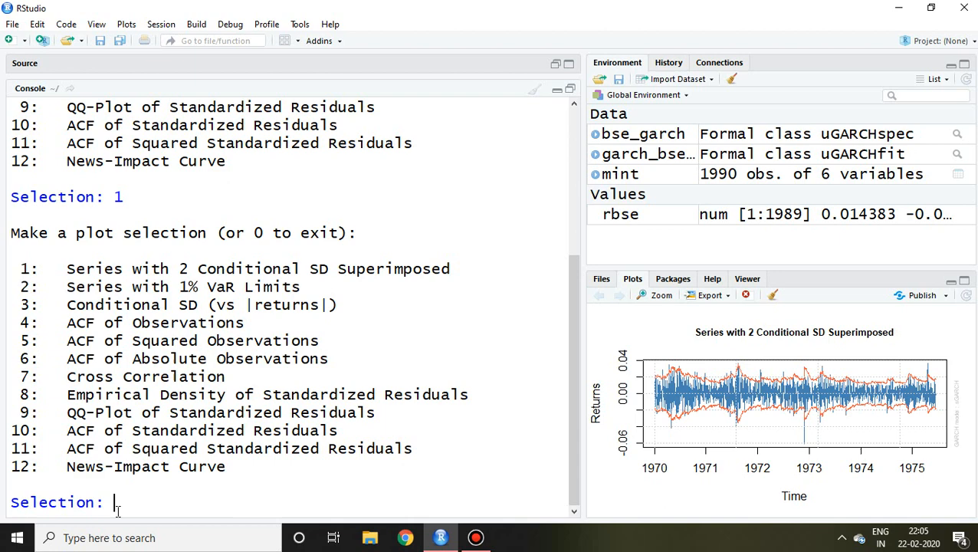
# Choose selection 2 and inspect the Series with 1% VaR Limits plot enlarged
pyautogui.write('2')
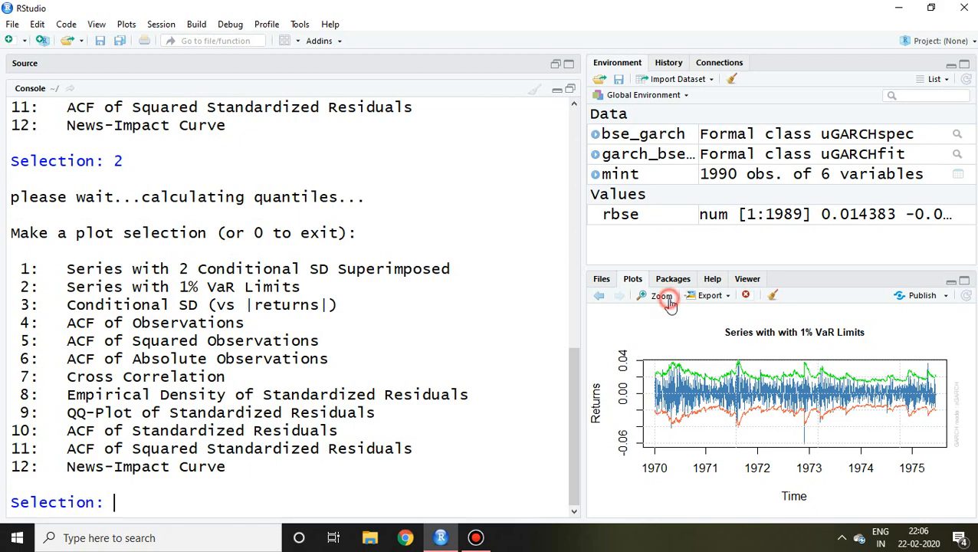
pyautogui.click(660, 295)
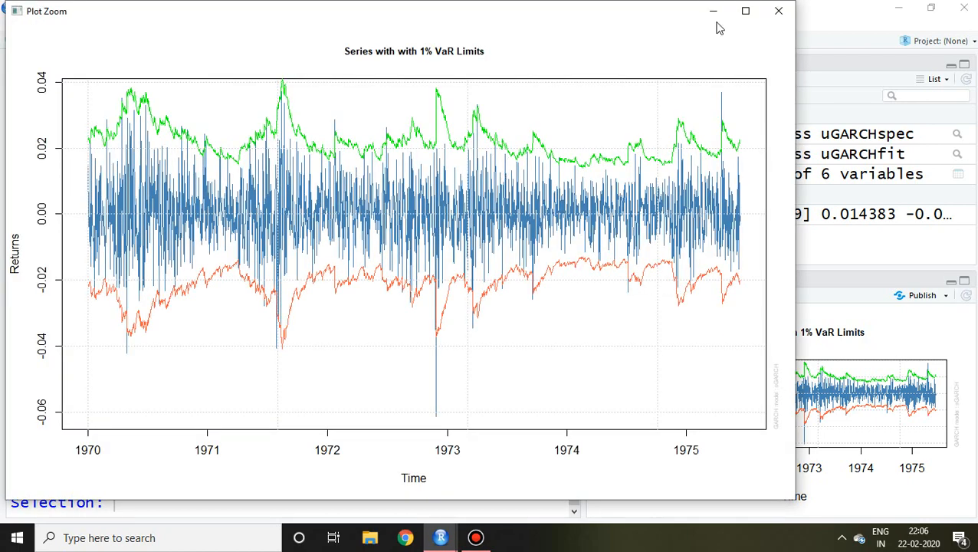
pyautogui.click(778, 11)
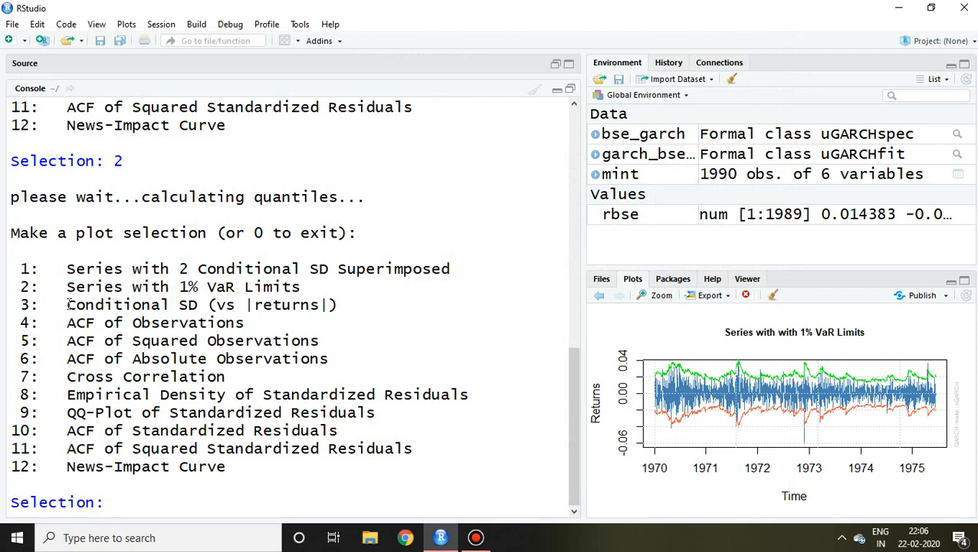
pyautogui.doubleClick(117, 304)
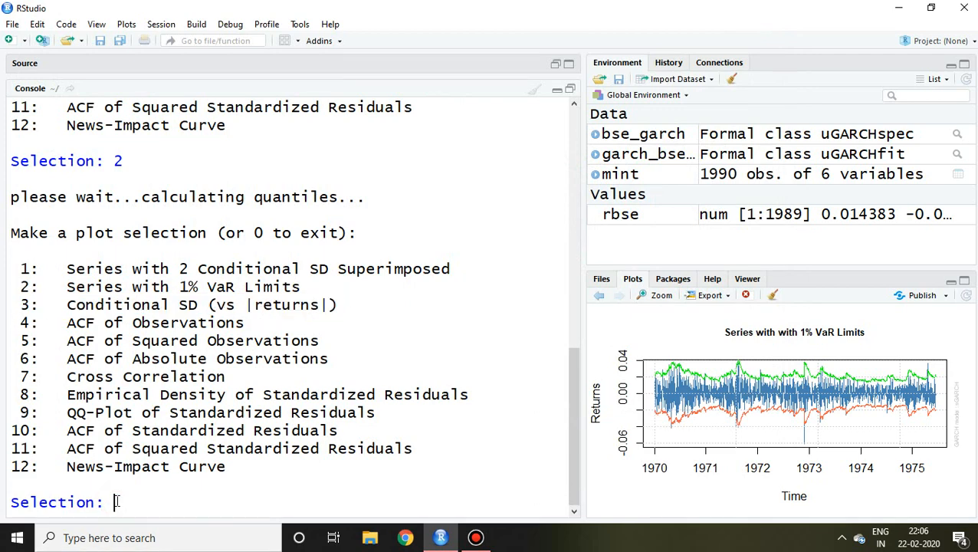
# Choose selection 3 and inspect the Conditional SD (vs |returns|) plot enlarged
pyautogui.write('3')
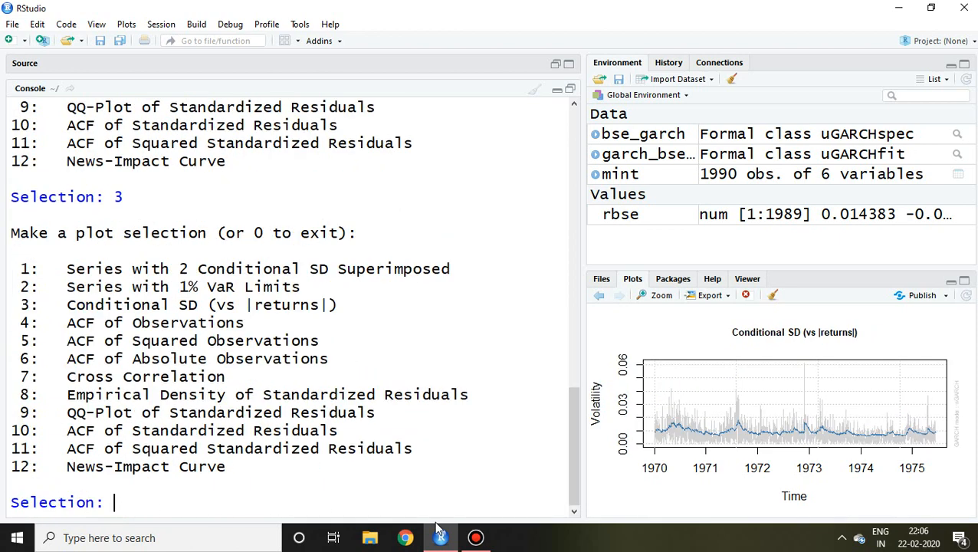
pyautogui.moveTo(736, 376)
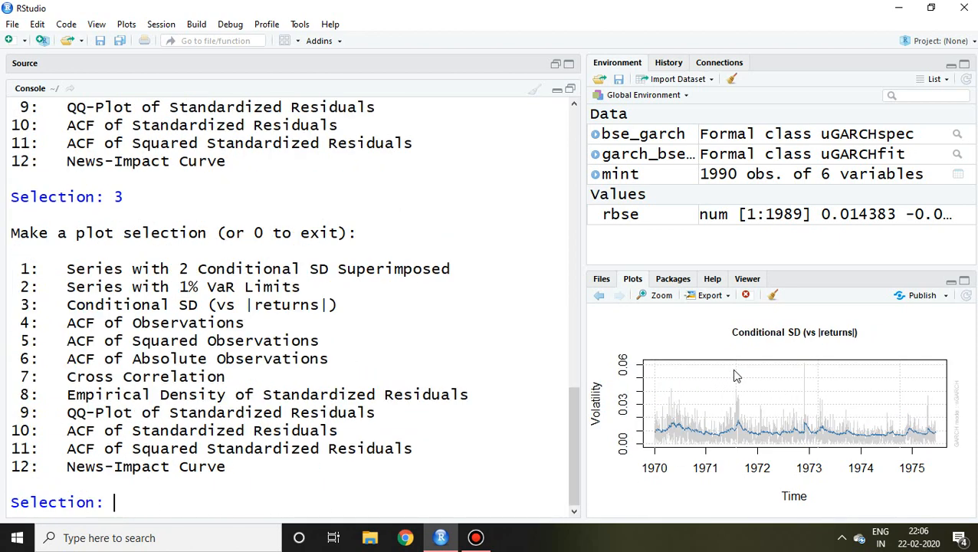
pyautogui.click(656, 294)
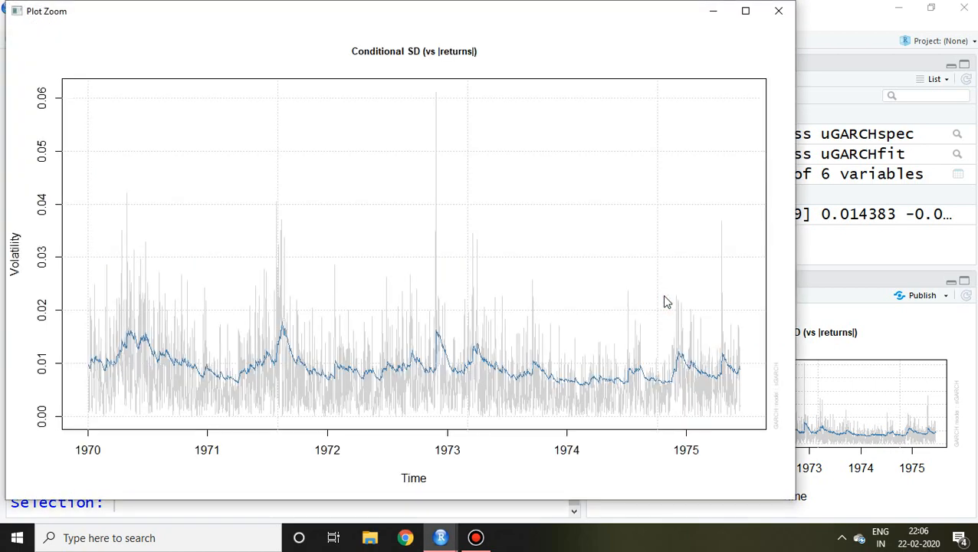
pyautogui.click(779, 11)
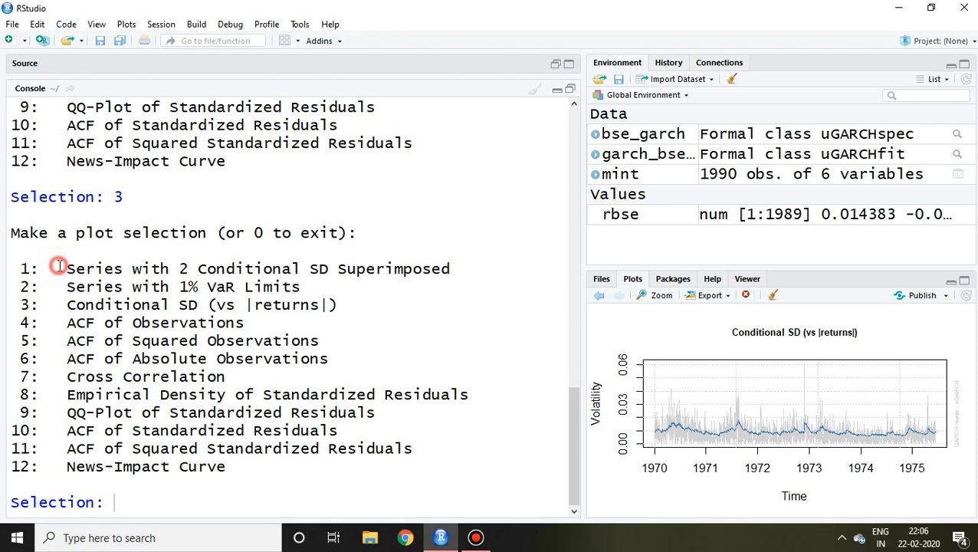
pyautogui.moveTo(60, 268); pyautogui.dragTo(226, 466)
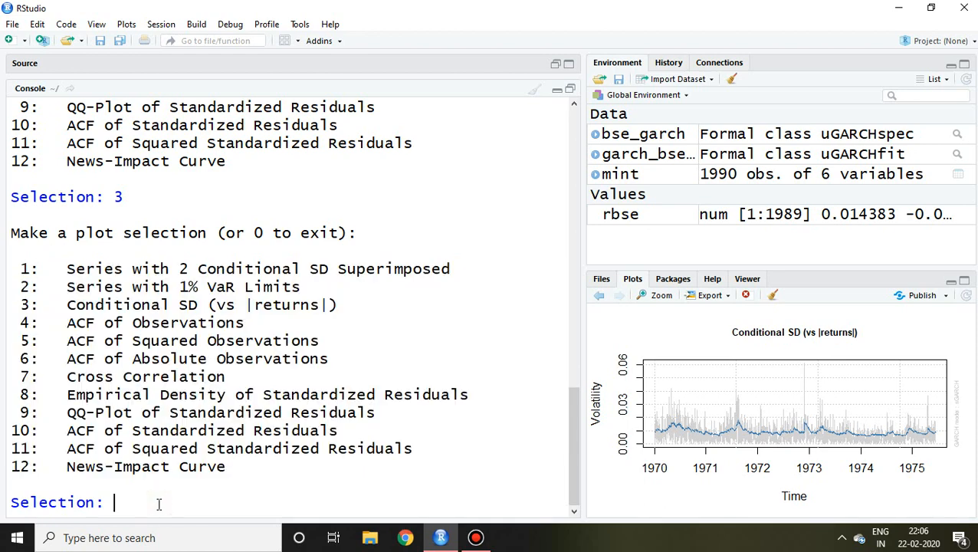
# Draw selection 12, the News Impact Curve, then enter 0 to exit the plot menu
pyautogui.write('12')
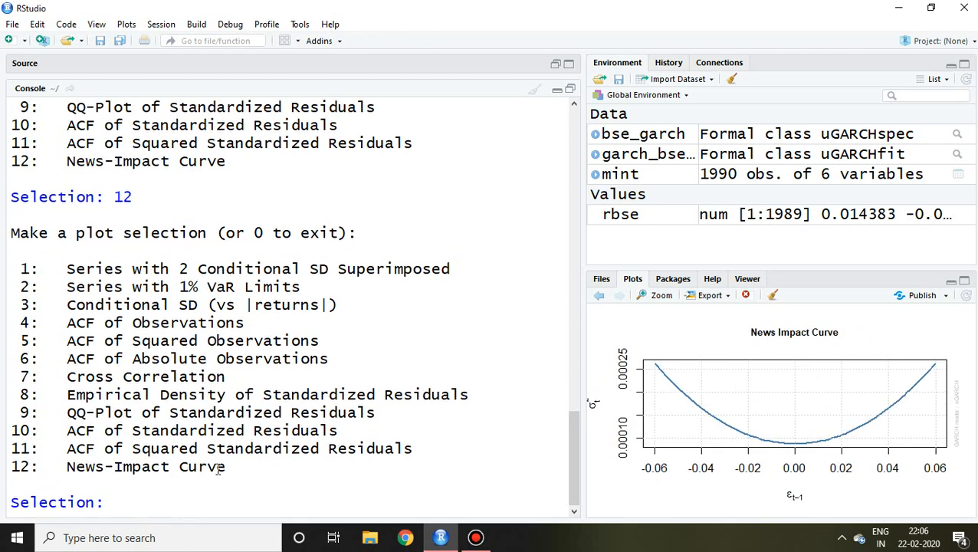
pyautogui.doubleClick(138, 466)
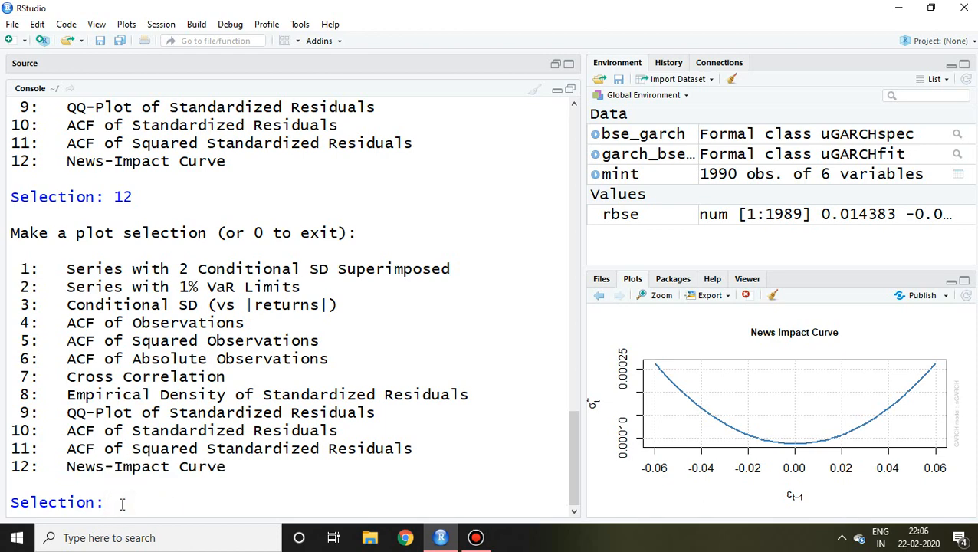
pyautogui.write('0')
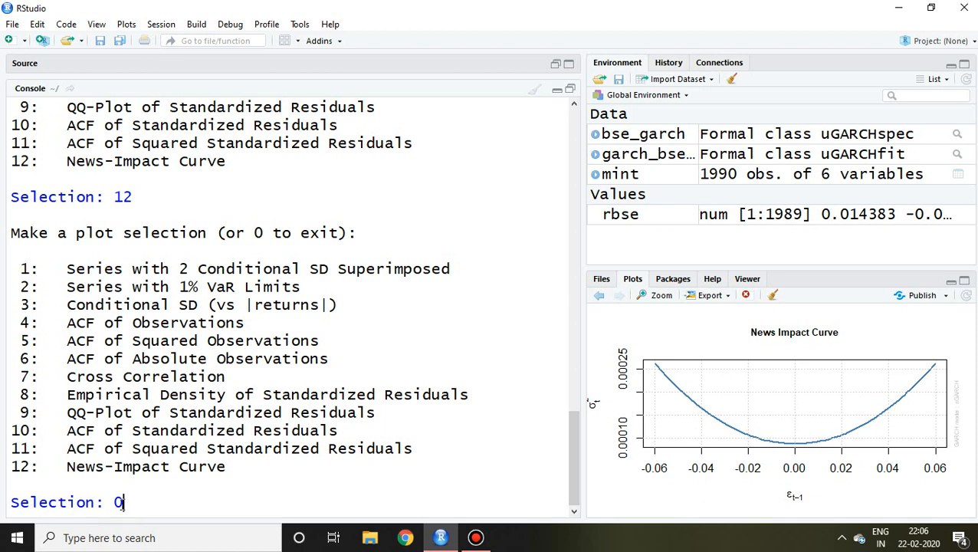
pyautogui.press('enter')
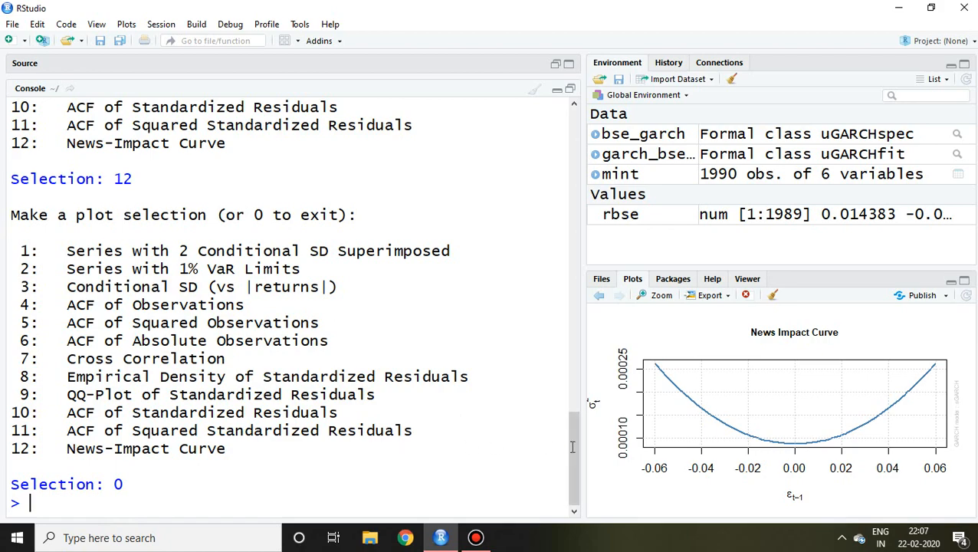
pyautogui.write('3')
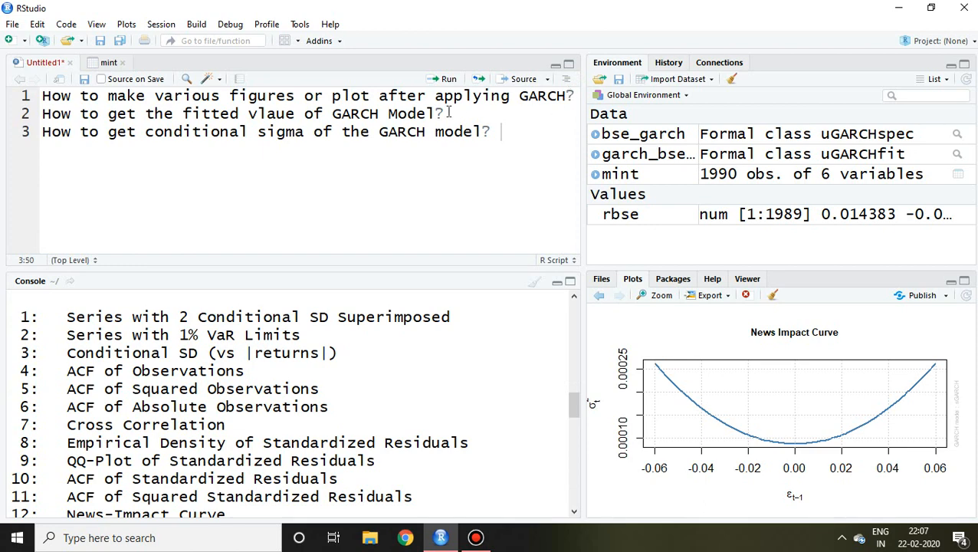
# Start the assignment fit_garchvalue= for the fitted-values question
pyautogui.moveTo(315, 113); pyautogui.dragTo(443, 113)
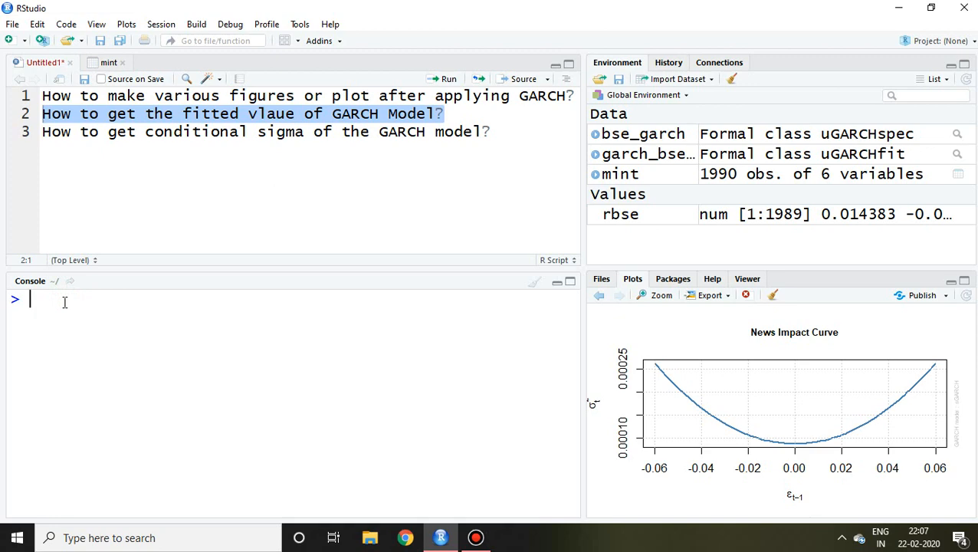
pyautogui.write('fit')
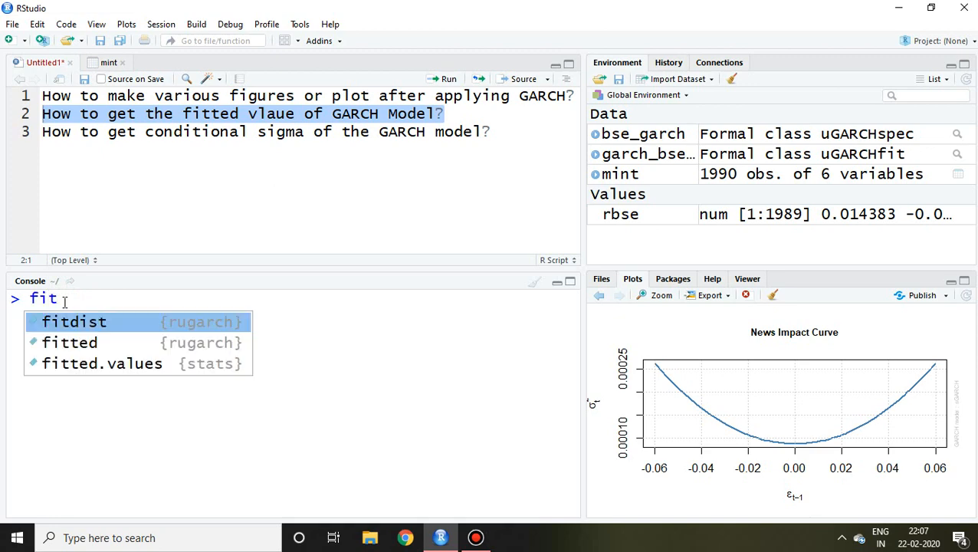
pyautogui.write('_gar')
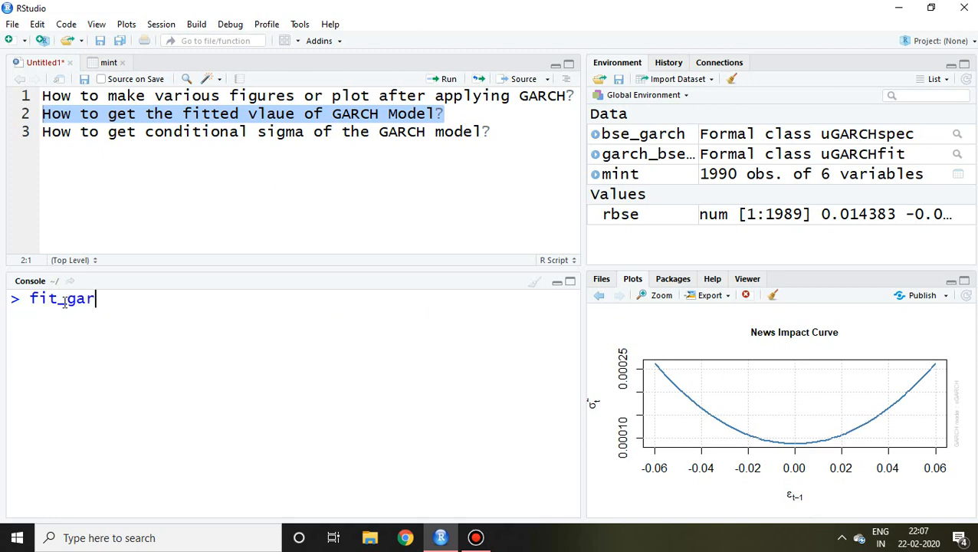
pyautogui.write('chval')
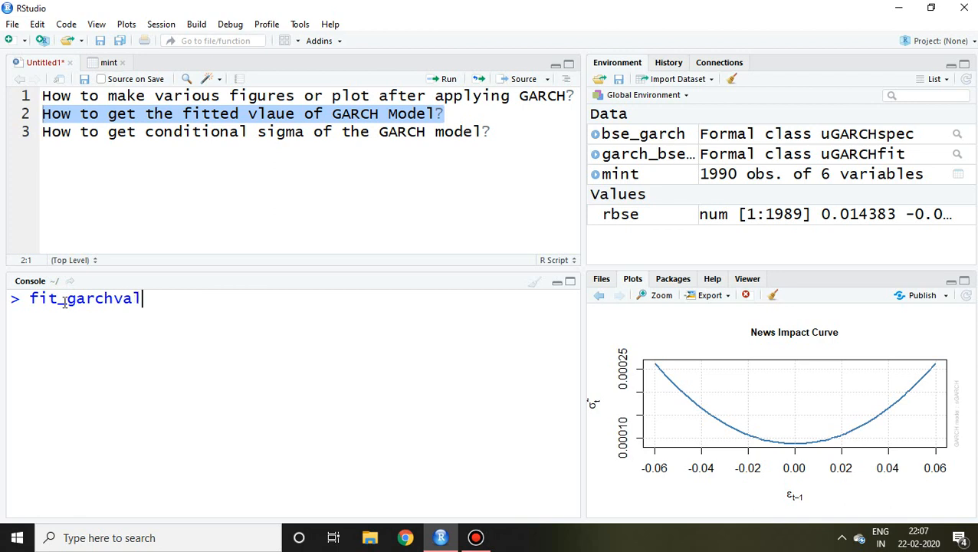
pyautogui.write('ue=')
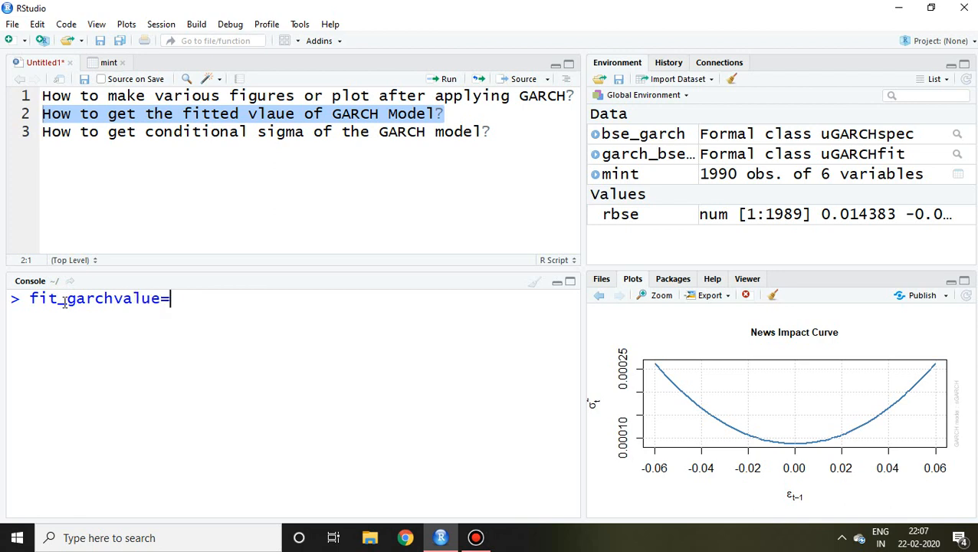
# Complete it as fitted(garch_bse_fit), saving the fitted values as an xts object
pyautogui.write('fitted(')
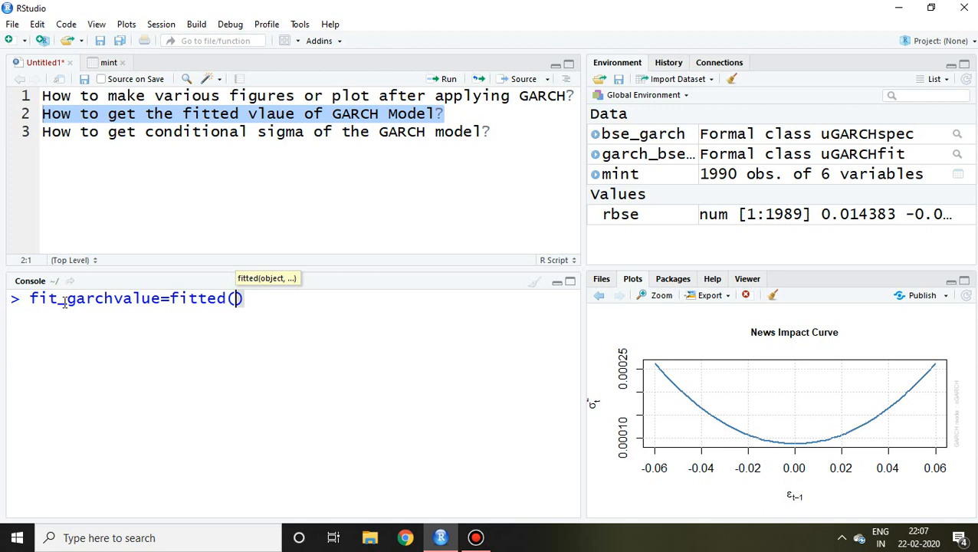
pyautogui.write('garch')
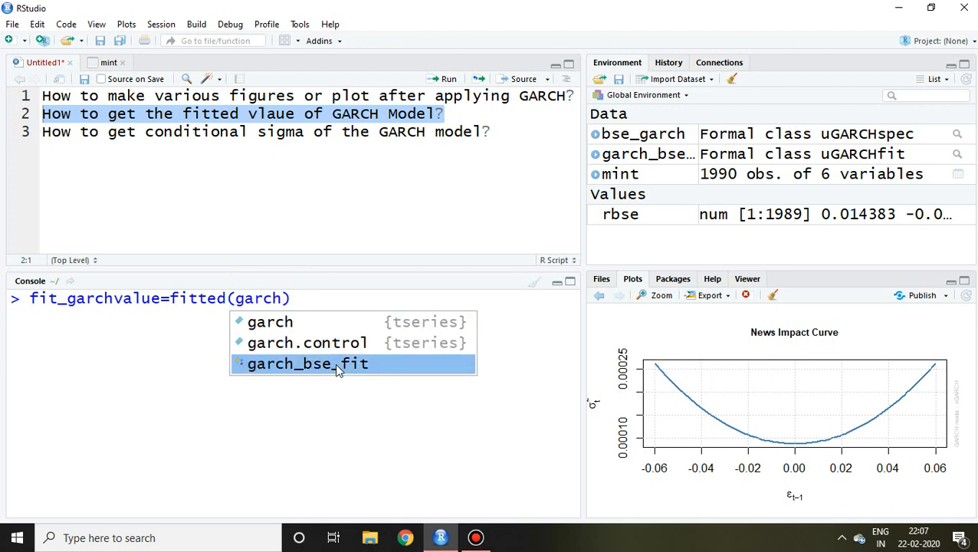
pyautogui.click(308, 363)
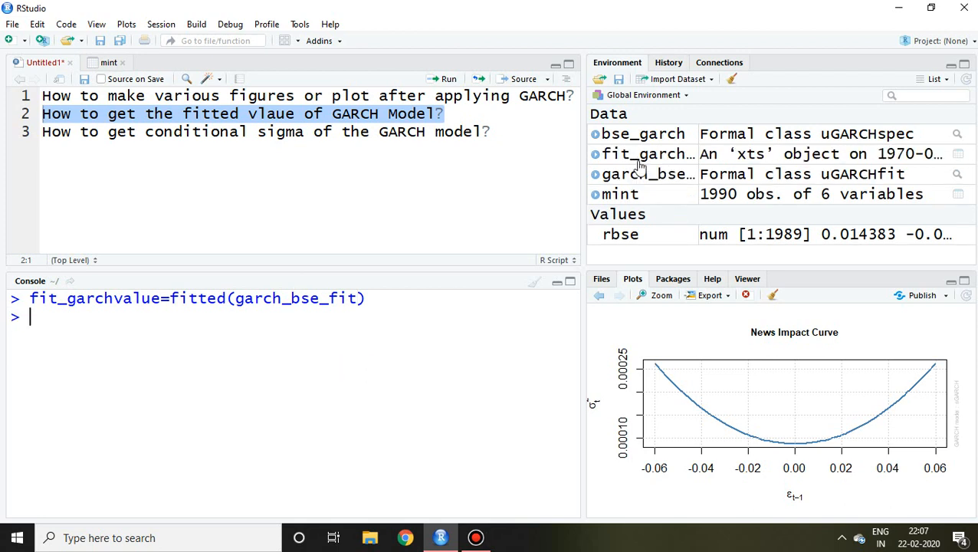
pyautogui.moveTo(647, 153)
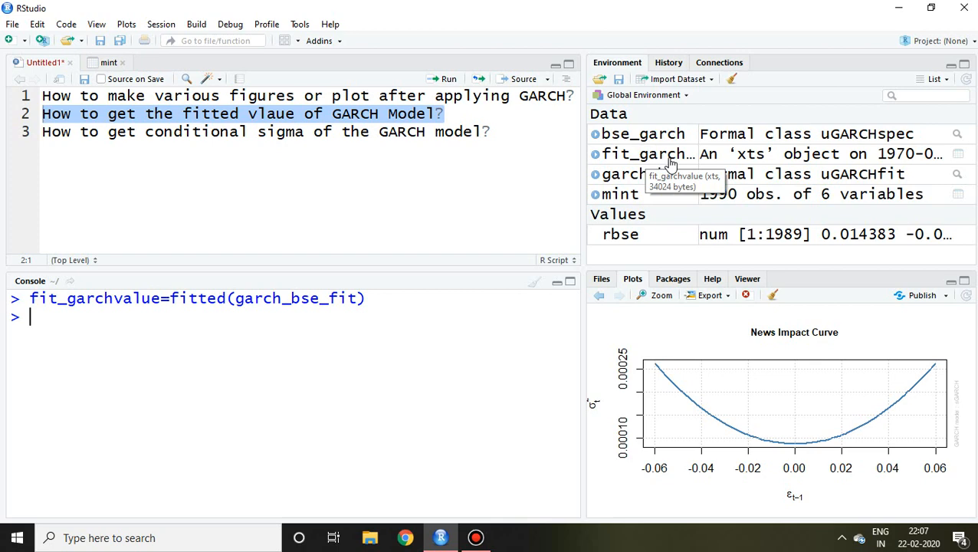
pyautogui.moveTo(396, 328)
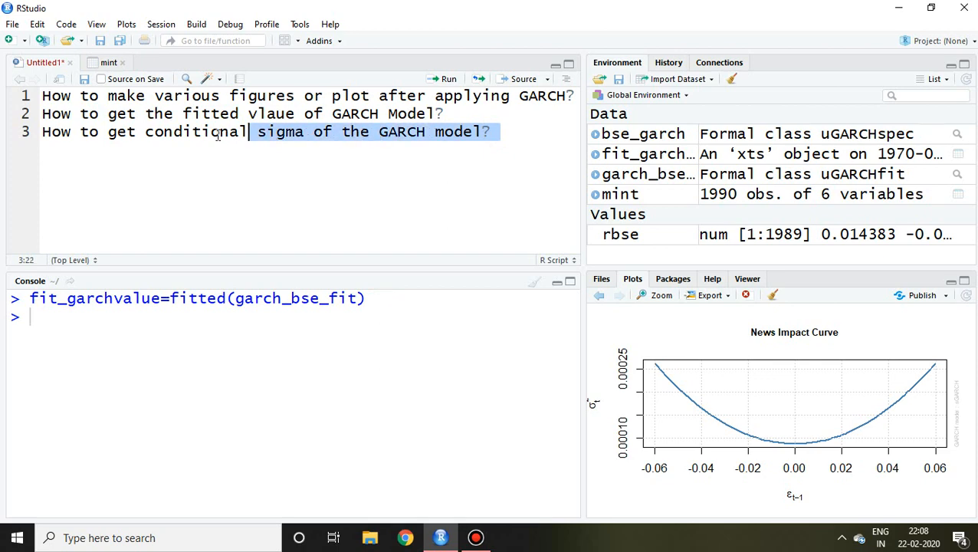
# Print the conditional sigma series with sigma(garch_bse_fit) and scroll through the values
pyautogui.doubleClick(193, 131)
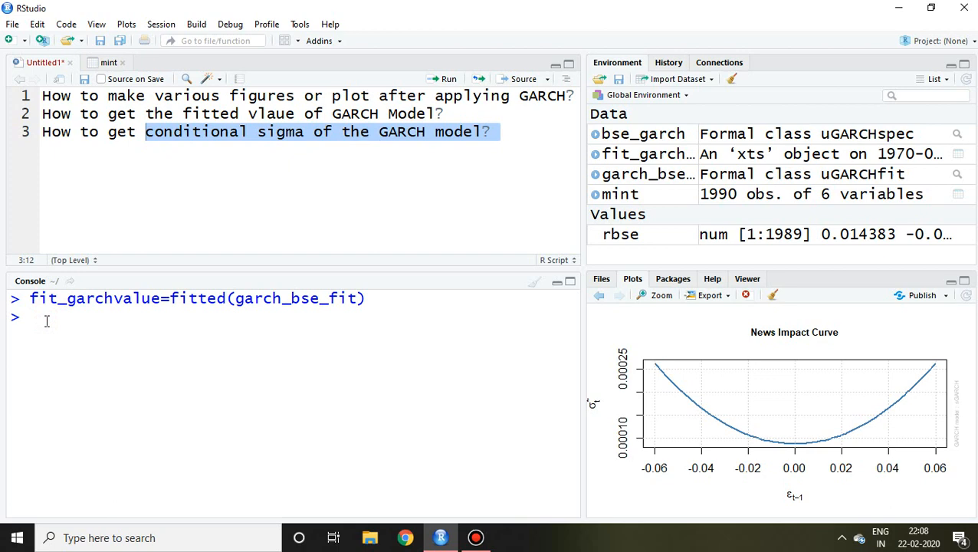
pyautogui.write('sig')
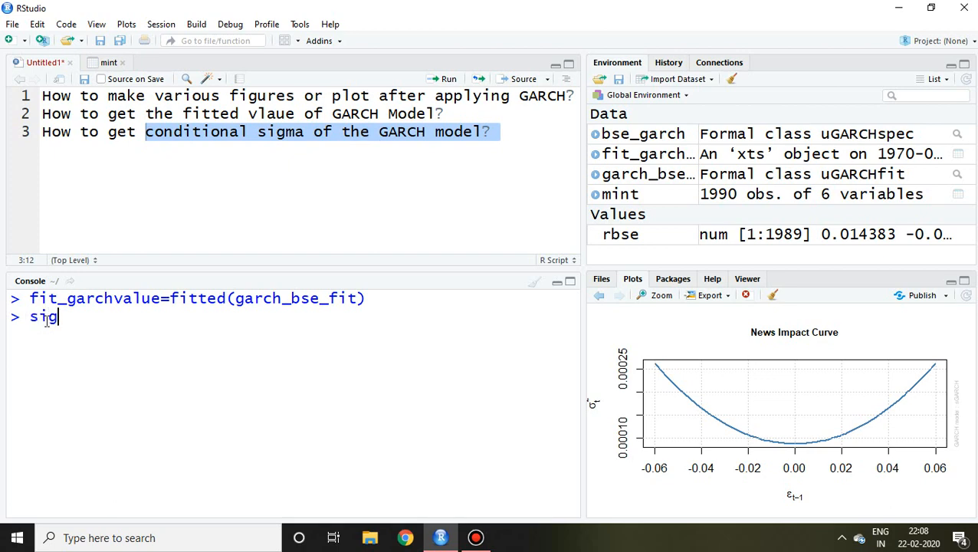
pyautogui.write('ma()')
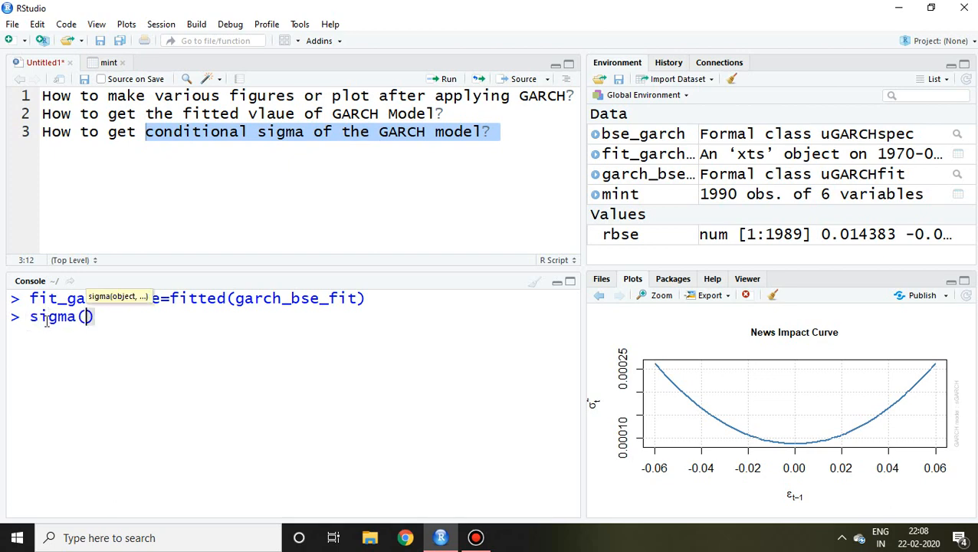
pyautogui.write('garch')
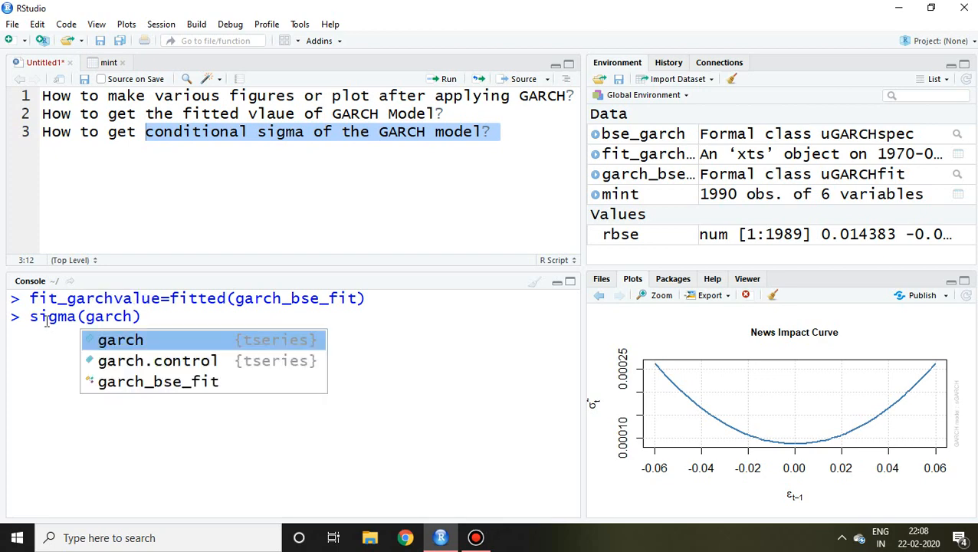
pyautogui.moveTo(159, 380)
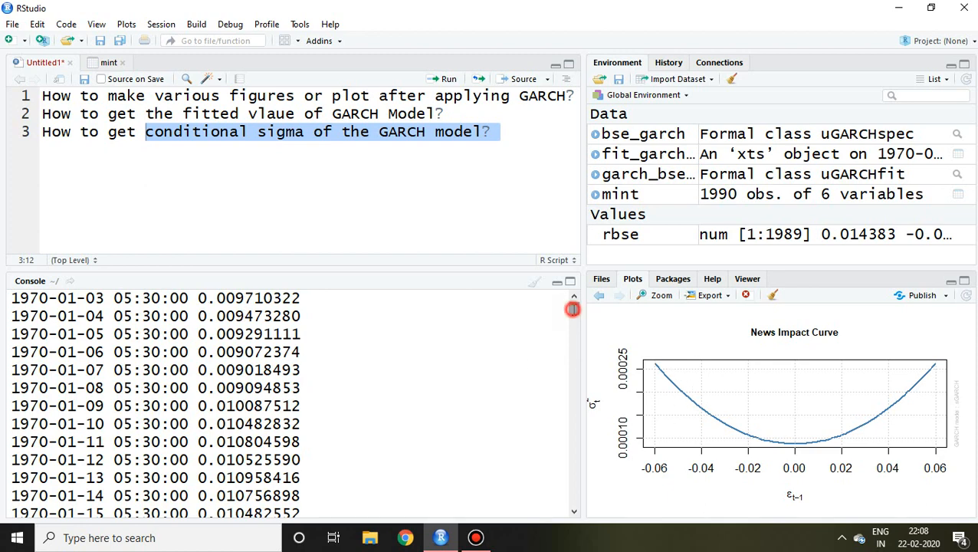
pyautogui.scroll(-3)
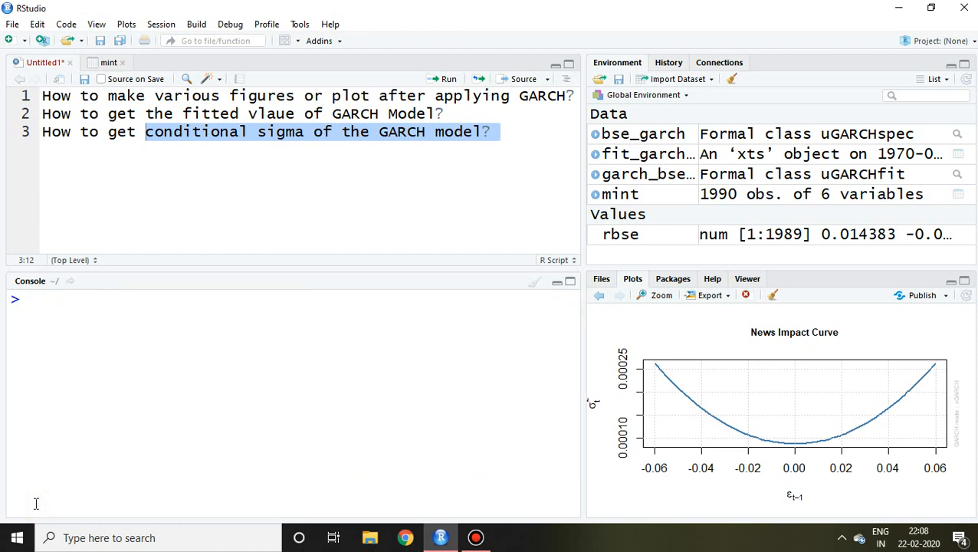
# Save the conditional sigma as sigma_garch=sigma(garch_bse_fit), an xts object in the environment
pyautogui.write('sigma')
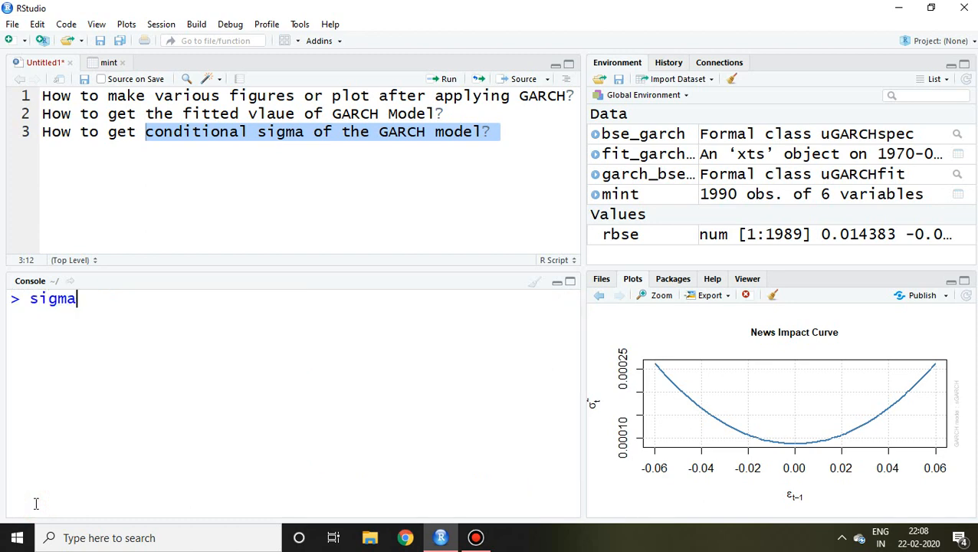
pyautogui.write('_garch')
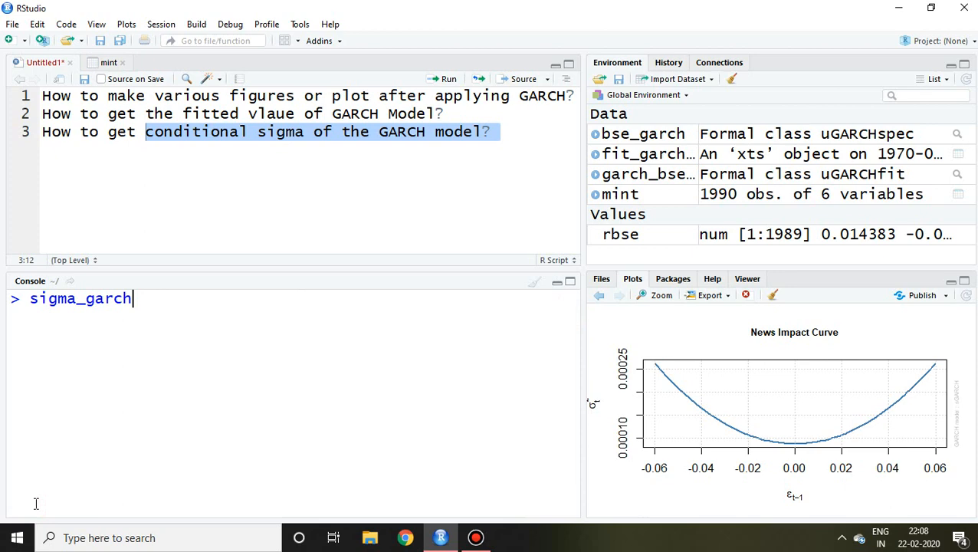
pyautogui.write('=sig')
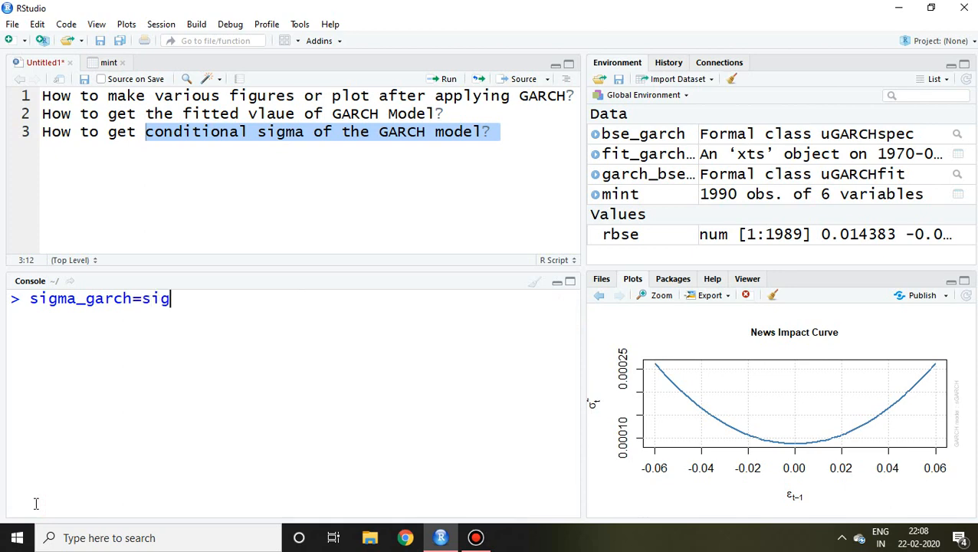
pyautogui.write('ma(')
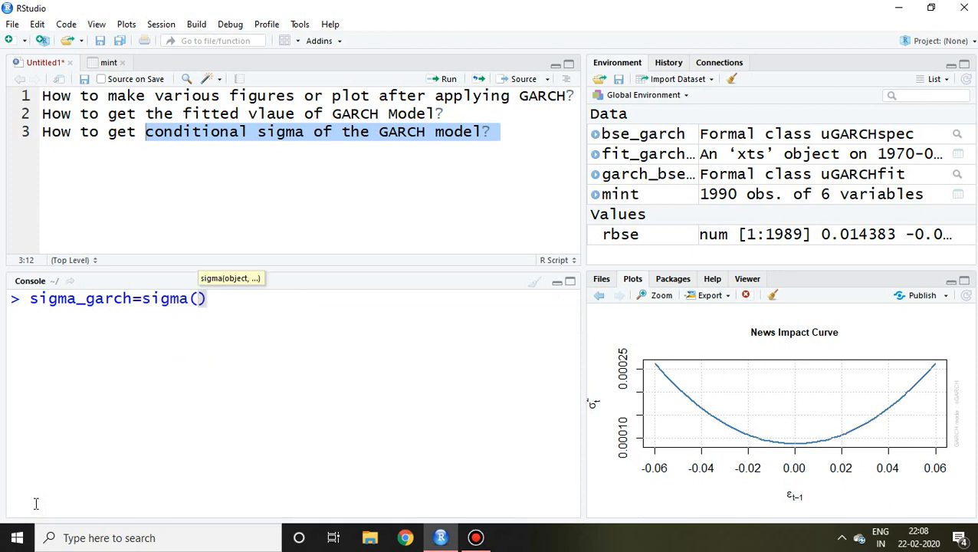
pyautogui.write('garch')
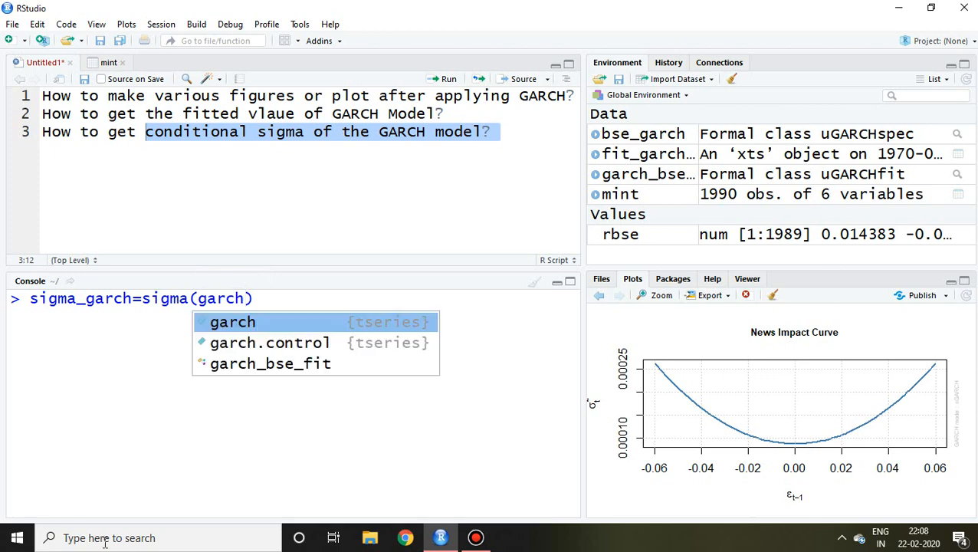
pyautogui.click(270, 361)
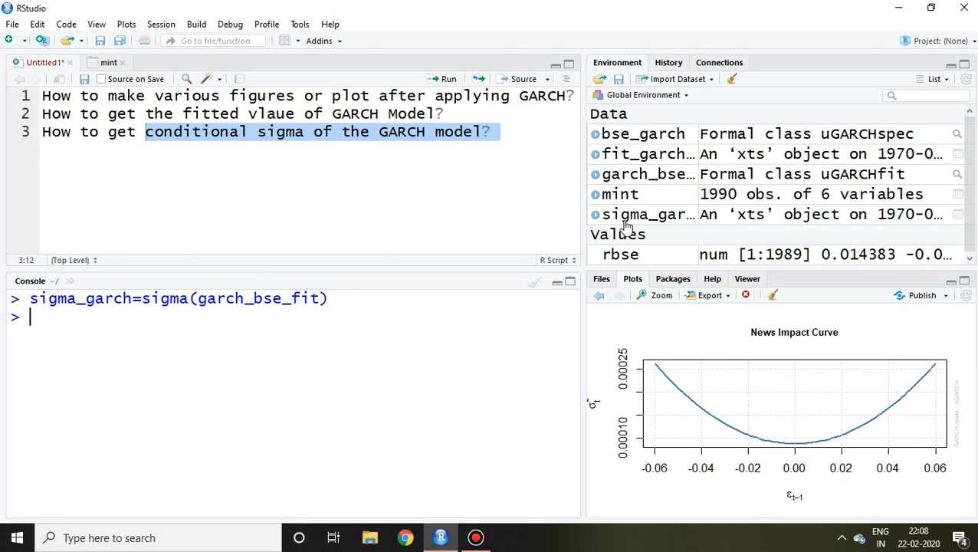
pyautogui.moveTo(680, 220)
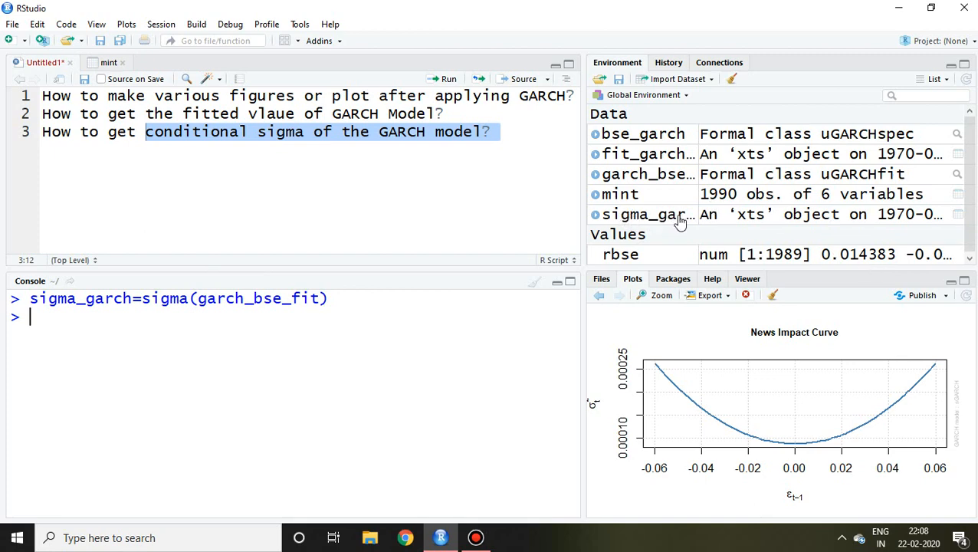
pyautogui.moveTo(677, 218)
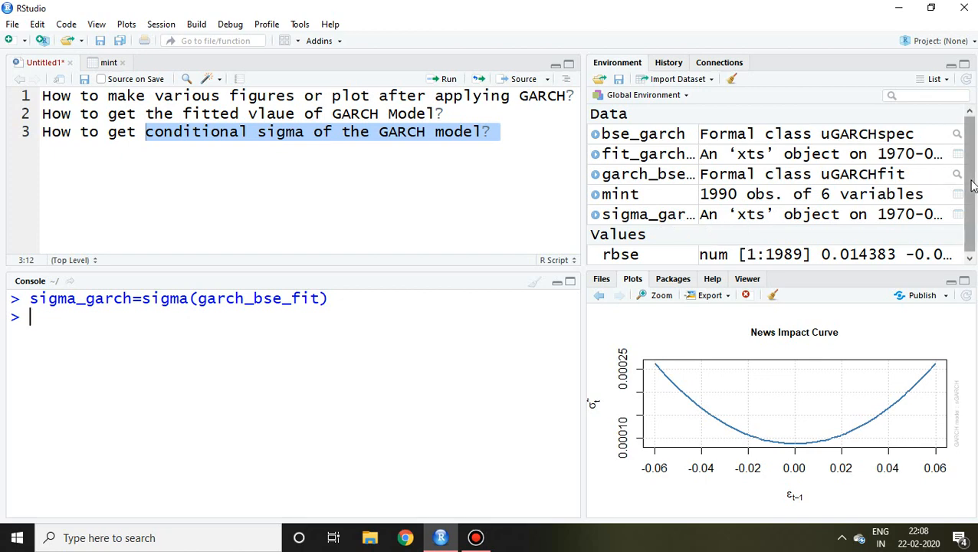
pyautogui.moveTo(447, 350)
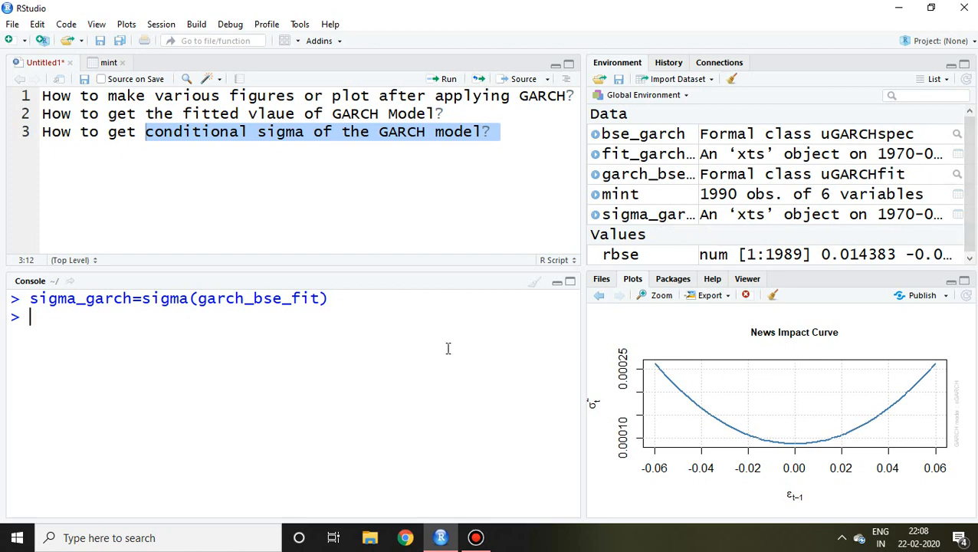